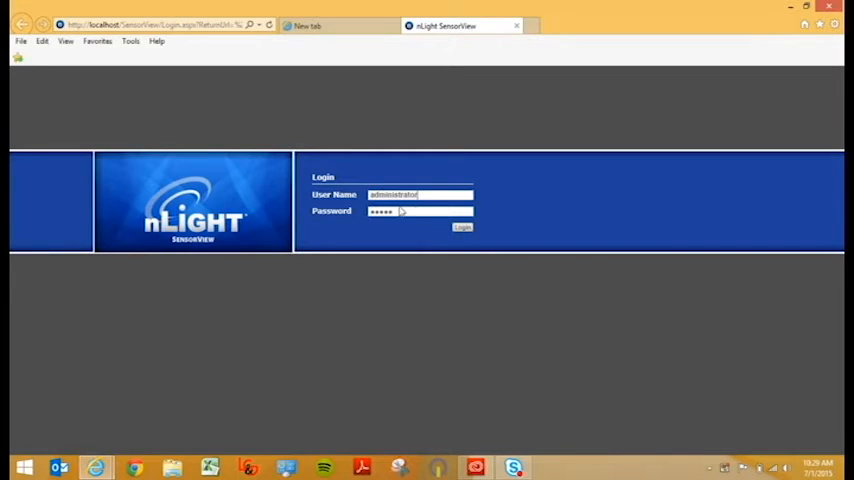
# Step: Log in to nLight SensorView as administrator
pyautogui.click(462, 227)
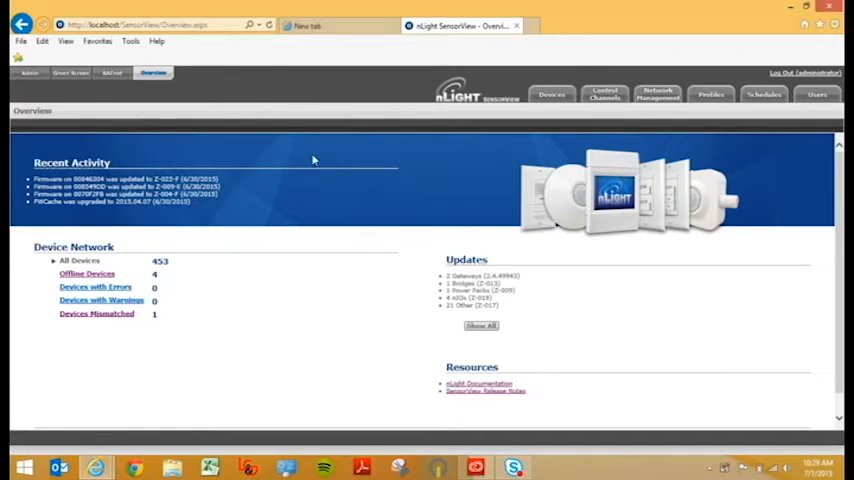
pyautogui.moveTo(338, 114)
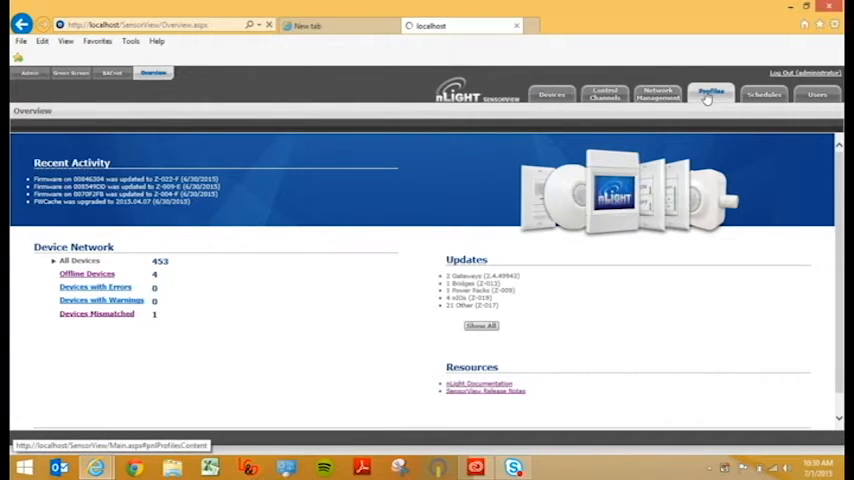
# Step: Go to the Profiles page from the top navigation bar
pyautogui.click(711, 93)
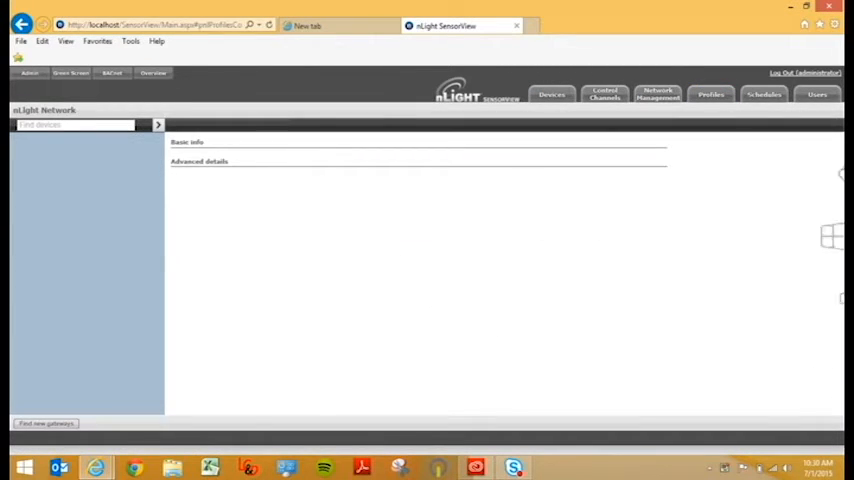
pyautogui.click(711, 94)
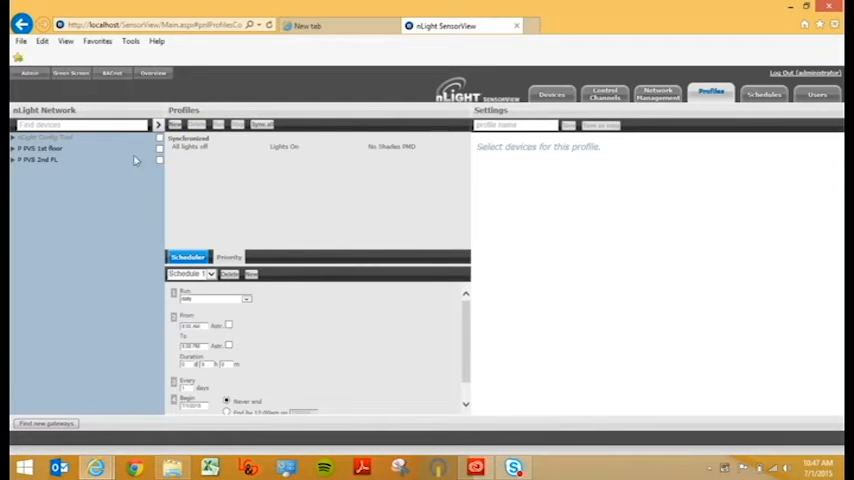
pyautogui.moveTo(150, 166)
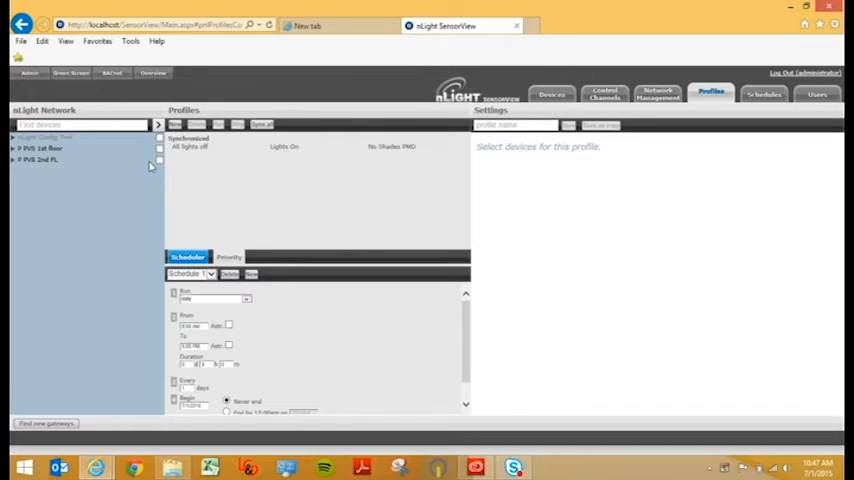
# Step: Expand the PVS 1st floor tree, then select the whole floor (167 devices)
pyautogui.click(40, 148)
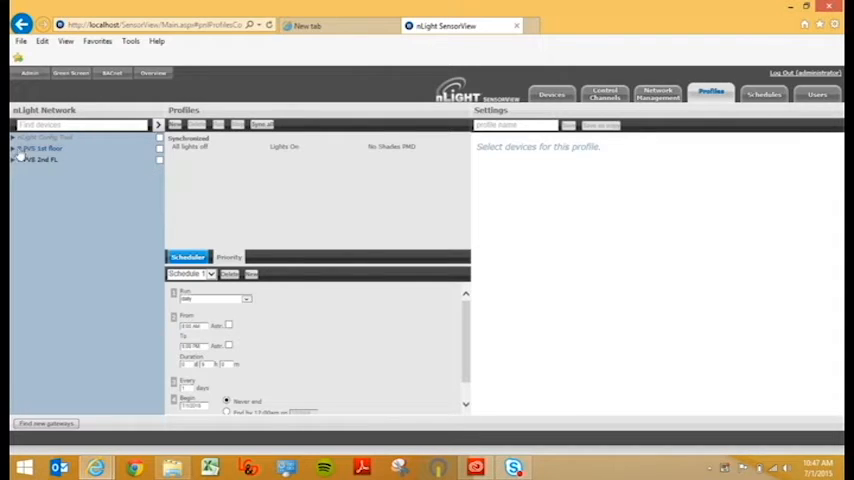
pyautogui.click(13, 148)
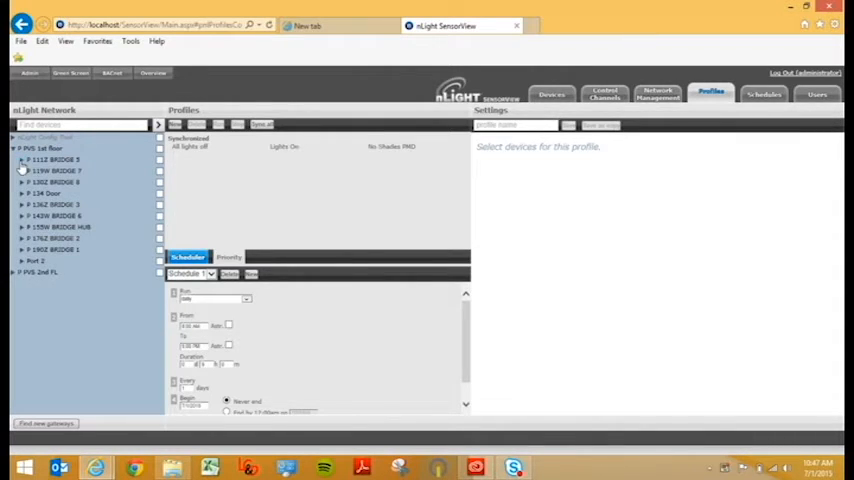
pyautogui.click(21, 160)
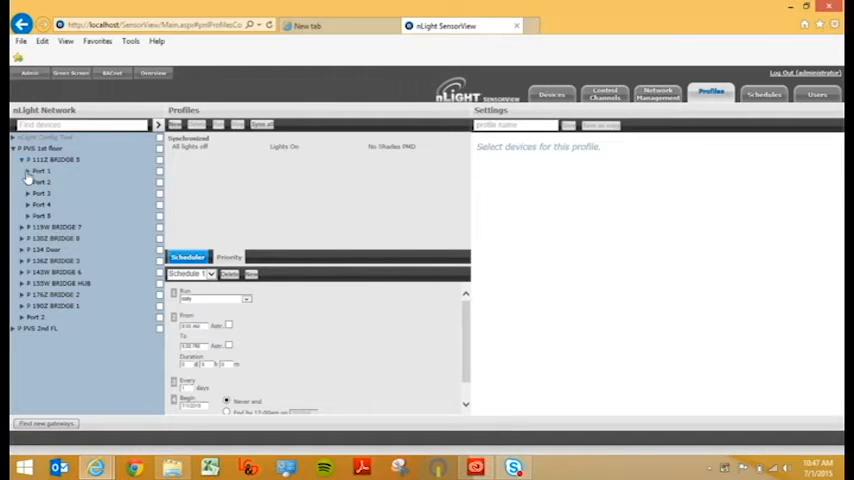
pyautogui.click(42, 171)
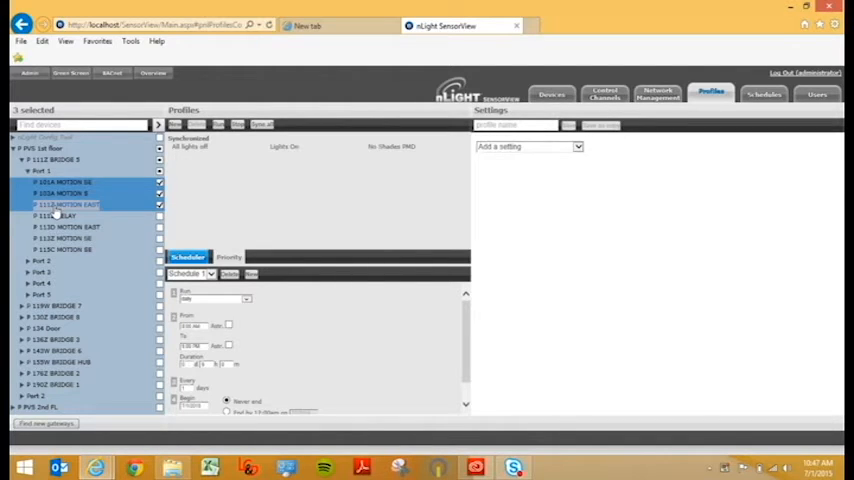
pyautogui.click(63, 182)
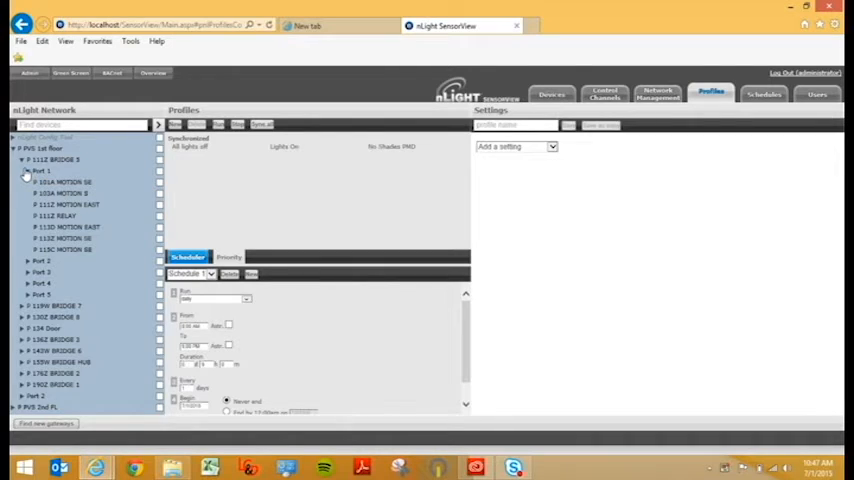
pyautogui.click(22, 159)
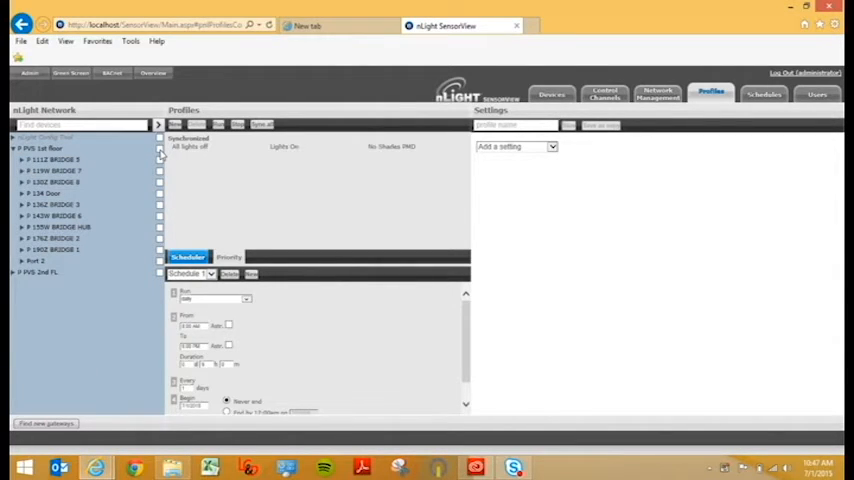
pyautogui.click(159, 137)
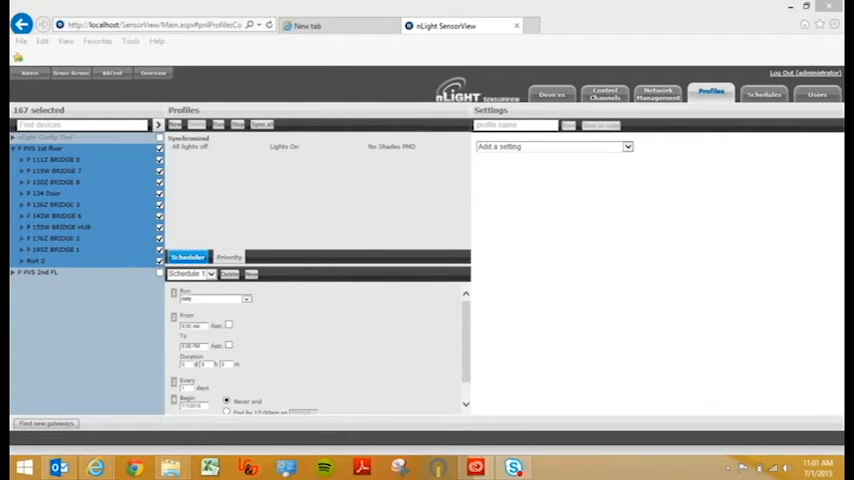
pyautogui.moveTo(371, 353)
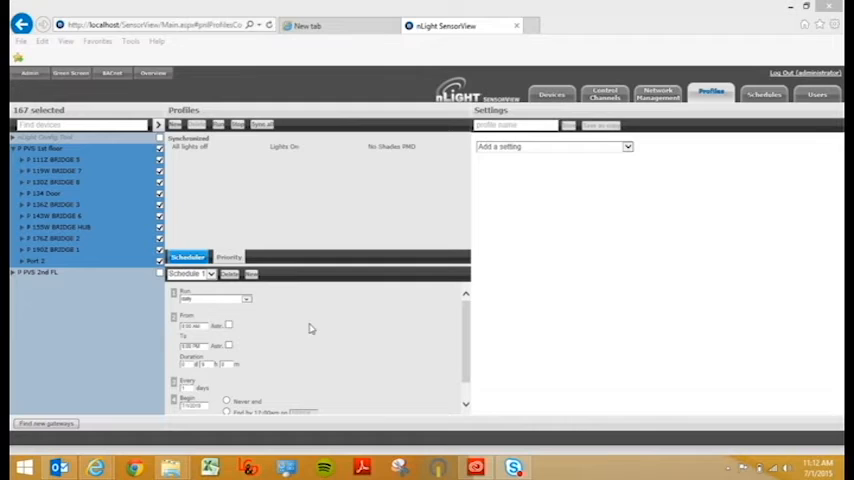
pyautogui.moveTo(243, 302)
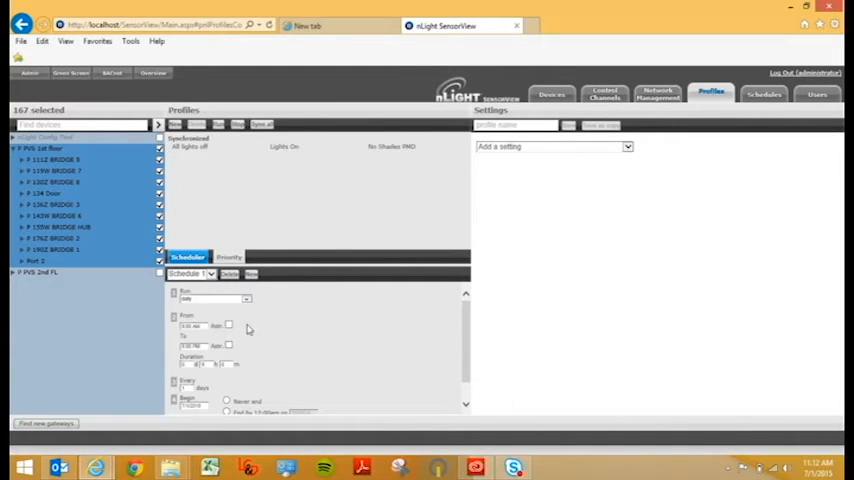
pyautogui.moveTo(232, 328)
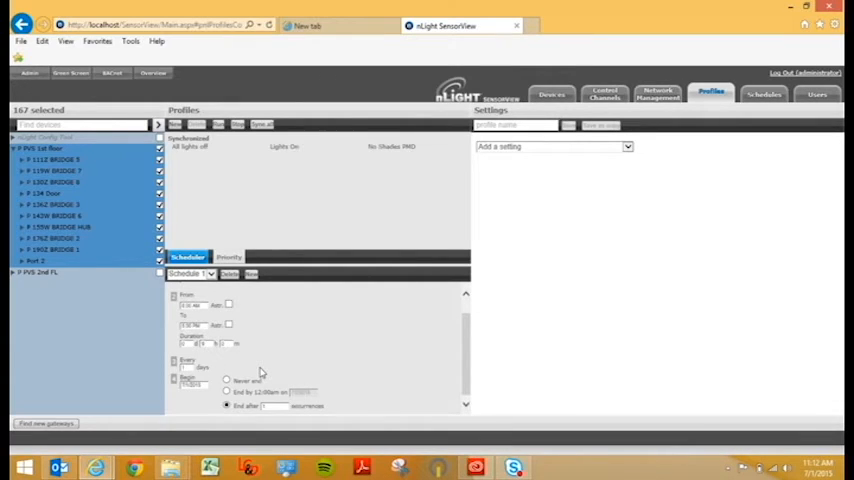
# Step: Set the schedule's end condition to 'End after … occurrences'
pyautogui.click(227, 404)
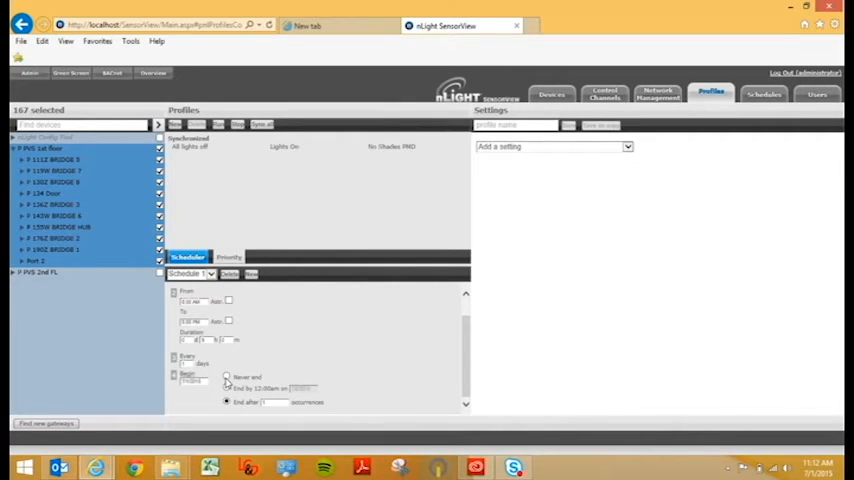
pyautogui.click(227, 377)
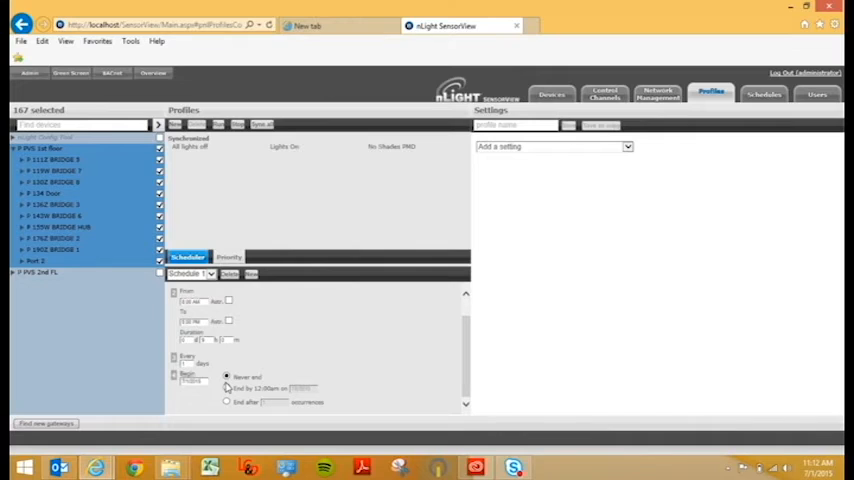
pyautogui.click(227, 388)
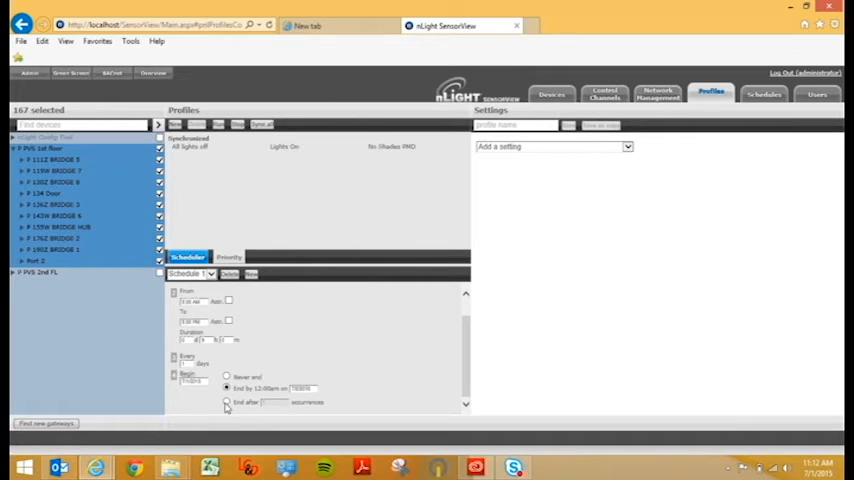
pyautogui.click(227, 402)
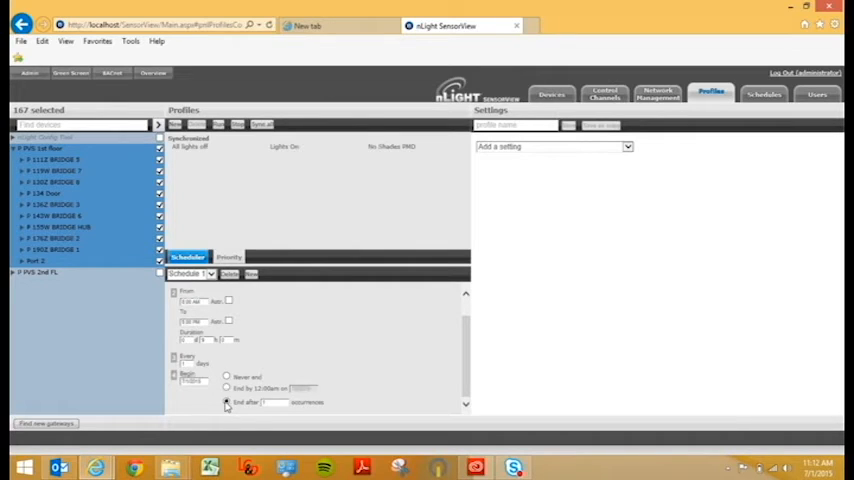
pyautogui.click(227, 402)
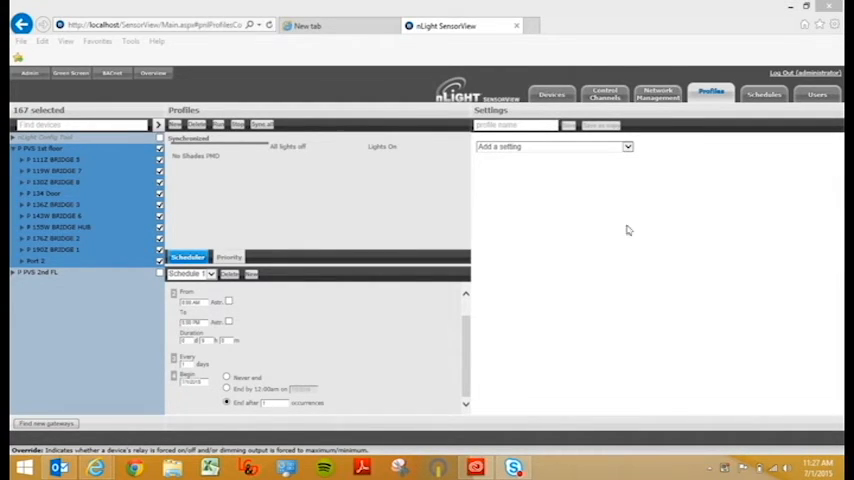
pyautogui.moveTo(629, 152)
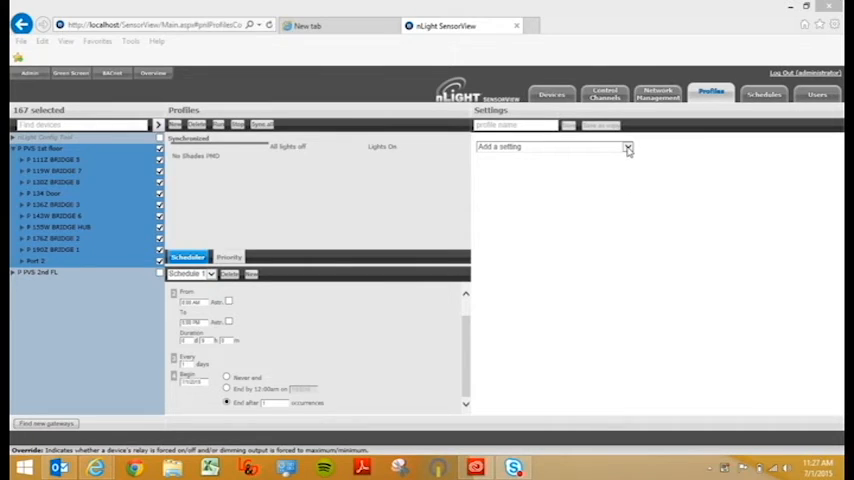
# Step: Add an Override setting set to Override ON for 52 of 55 devices
pyautogui.click(628, 147)
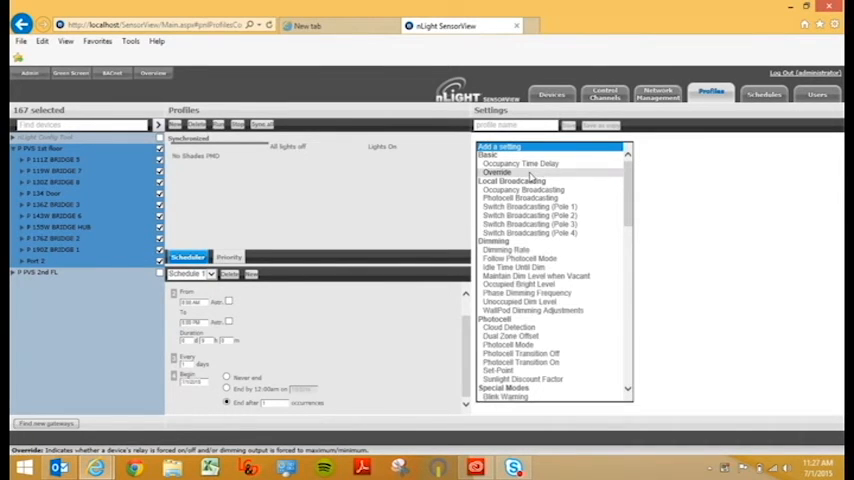
pyautogui.click(497, 172)
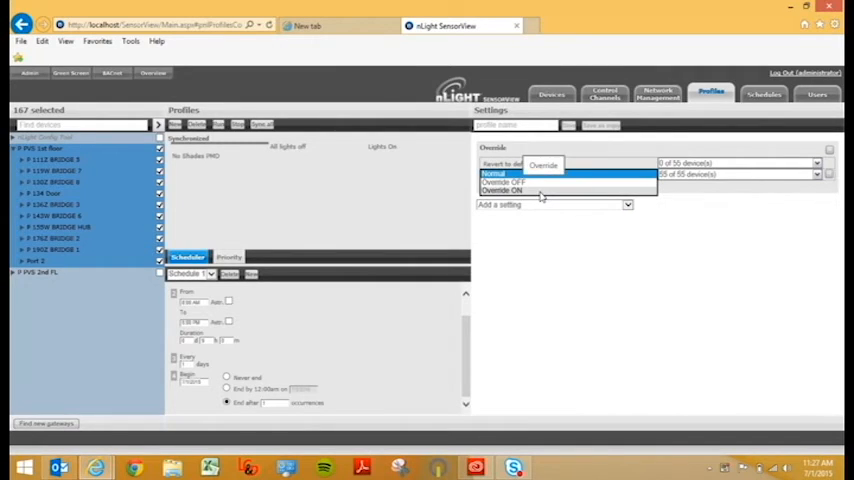
pyautogui.click(501, 190)
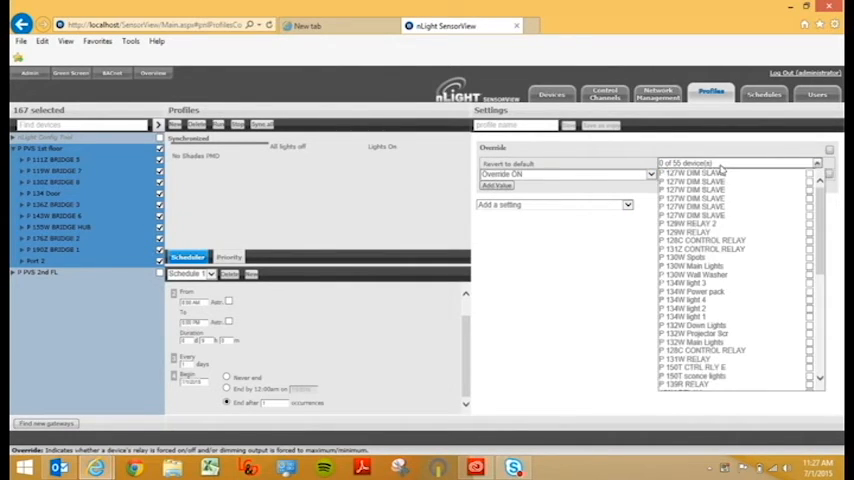
pyautogui.click(700, 172)
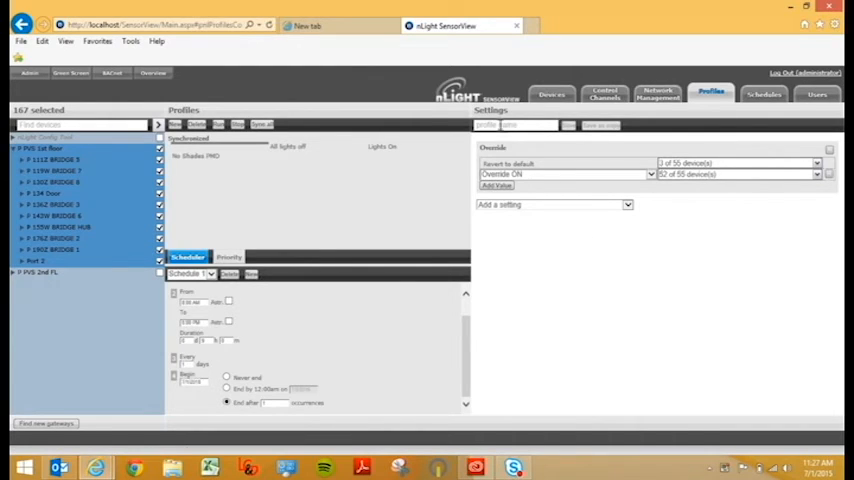
# Step: Save the profile as New Profile so it joins the profile list
pyautogui.click(520, 124)
pyautogui.write('New Profile')
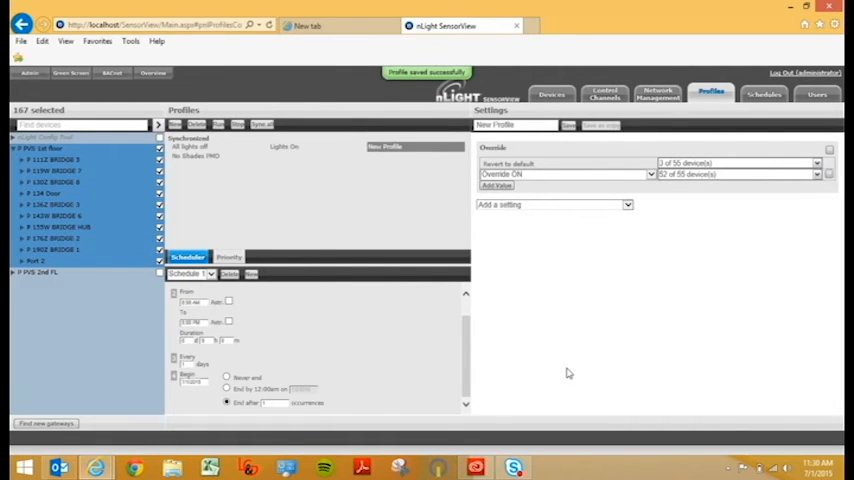
pyautogui.moveTo(486, 323)
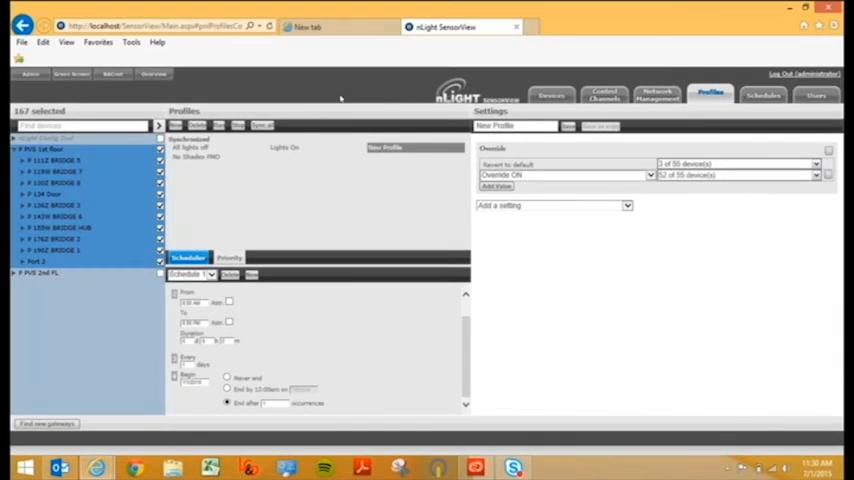
pyautogui.click(262, 125)
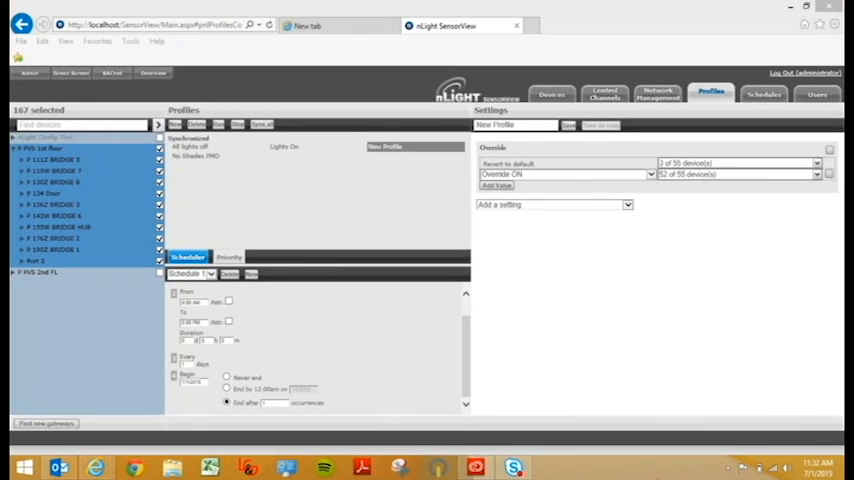
pyautogui.moveTo(240, 176)
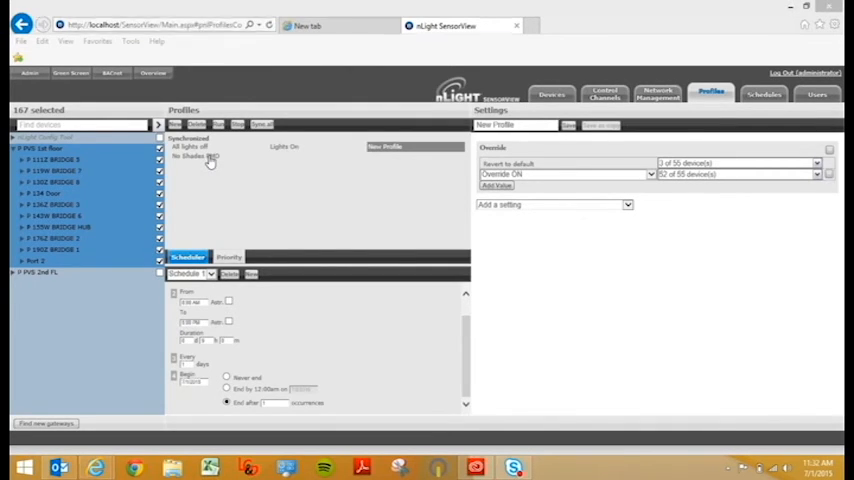
pyautogui.click(210, 157)
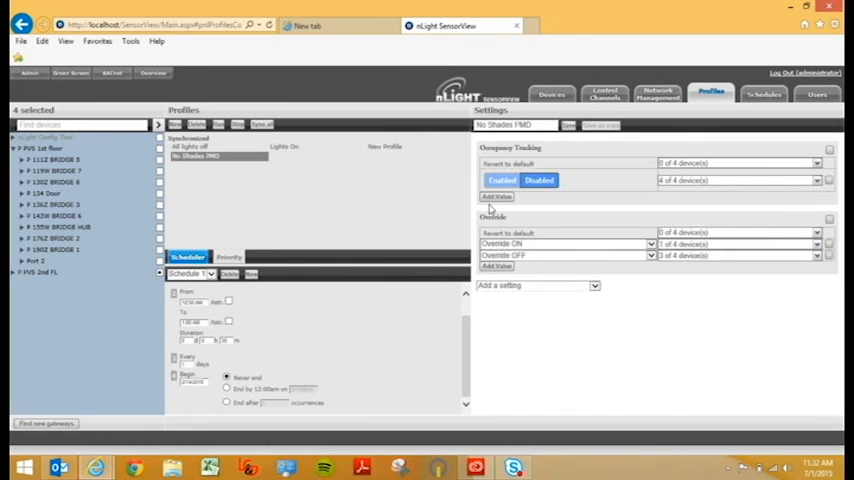
pyautogui.click(818, 180)
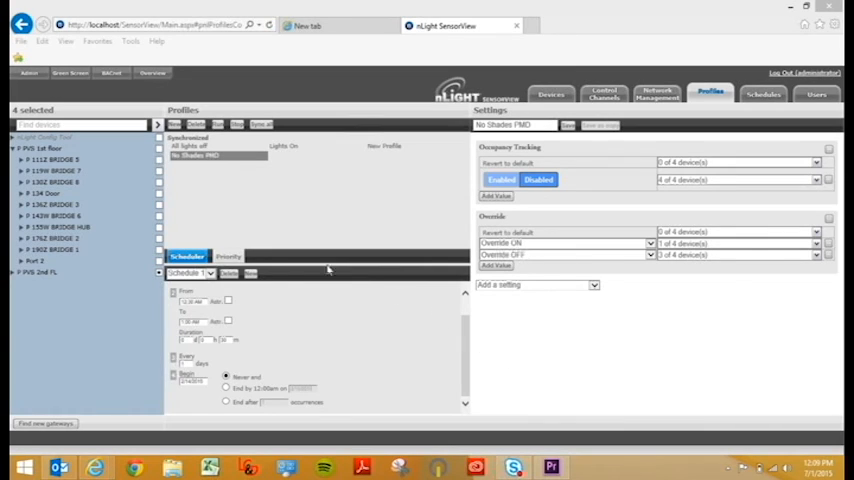
pyautogui.moveTo(293, 243)
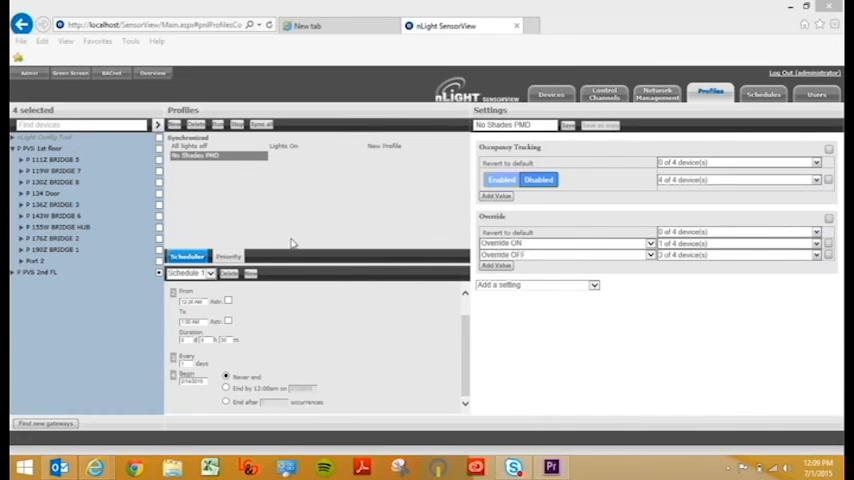
pyautogui.moveTo(384, 151)
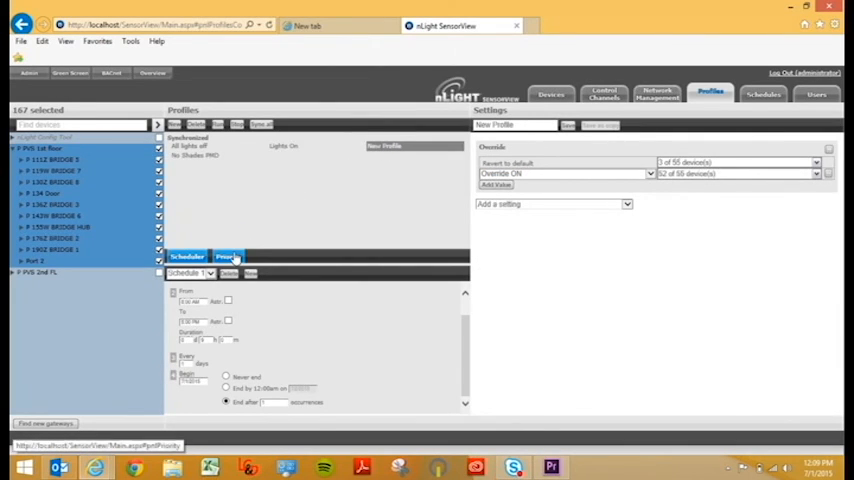
# Step: Move New Profile to first in the Priority order and save
pyautogui.click(227, 257)
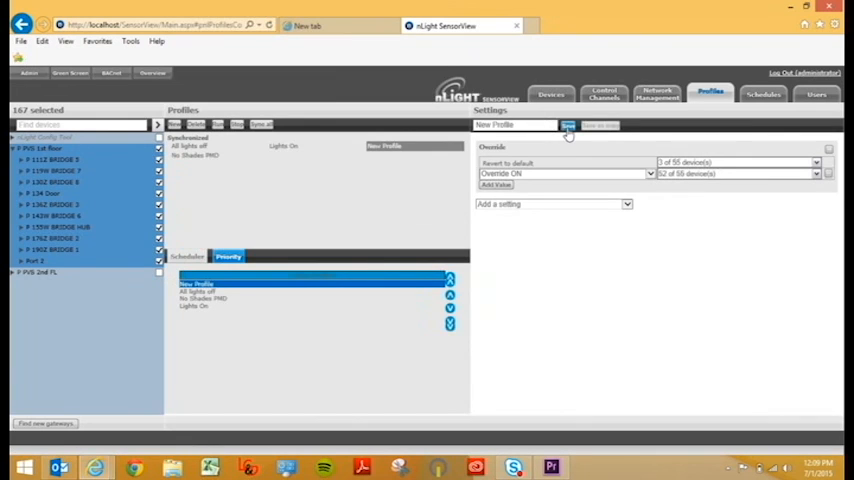
pyautogui.click(567, 125)
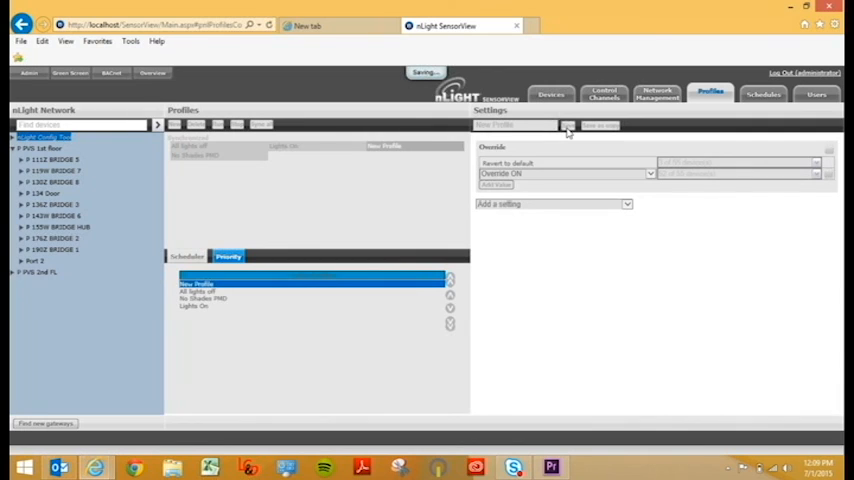
pyautogui.click(568, 125)
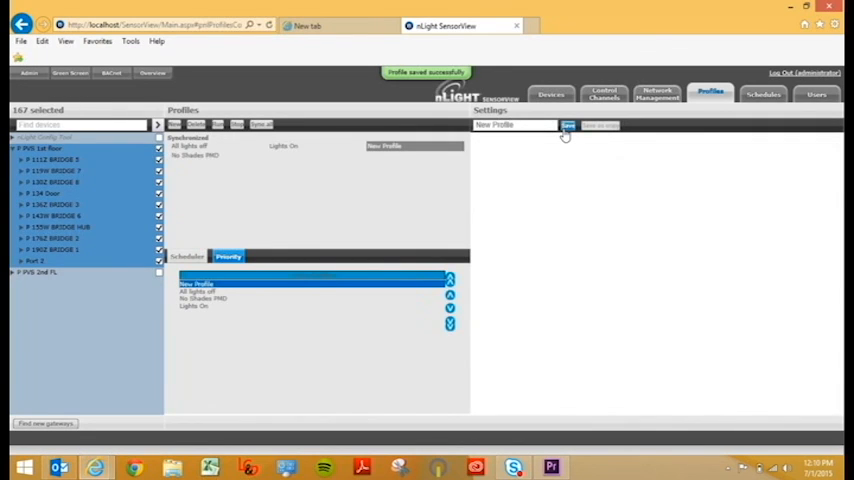